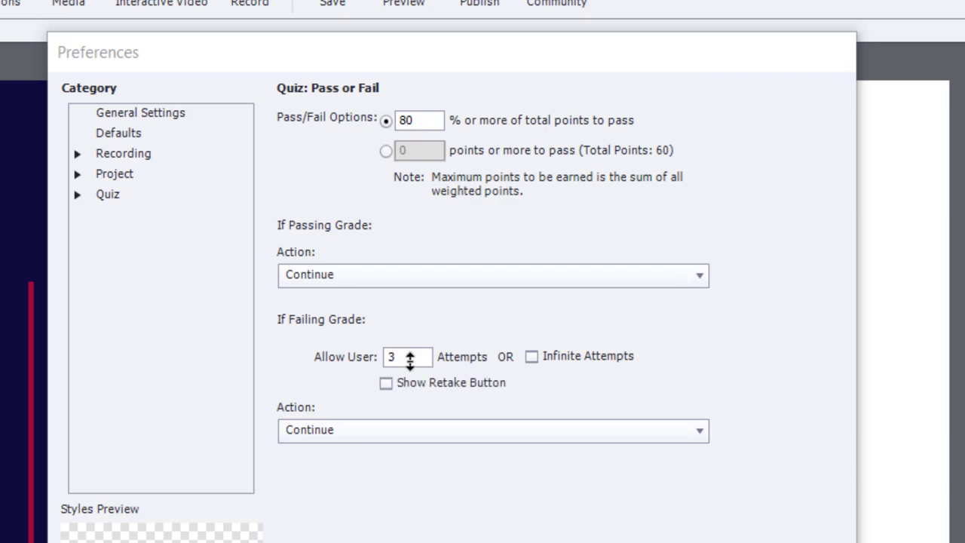
mouse_move(534, 368)
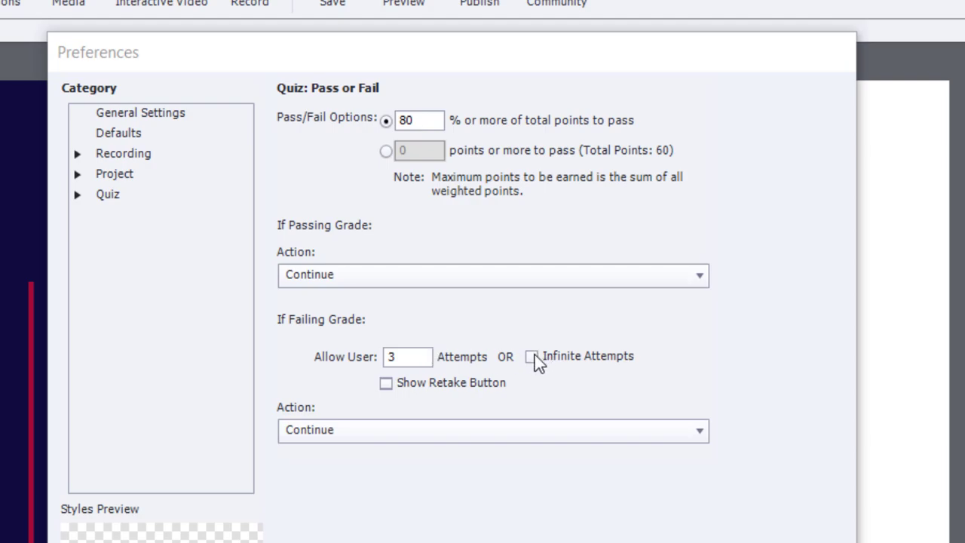
Enable Infinite Attempts and Show Retake Button in the quiz Pass or Fail preferences
click(532, 356)
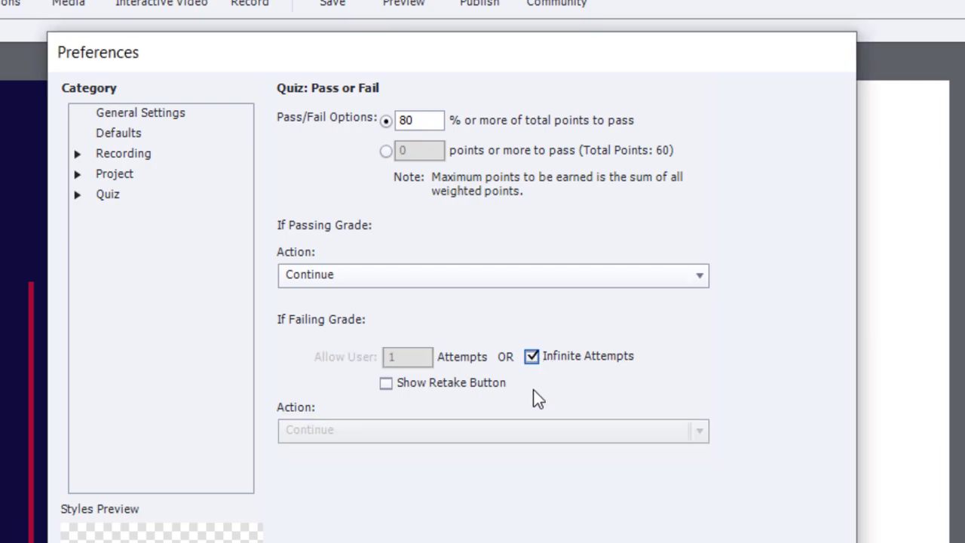
click(386, 383)
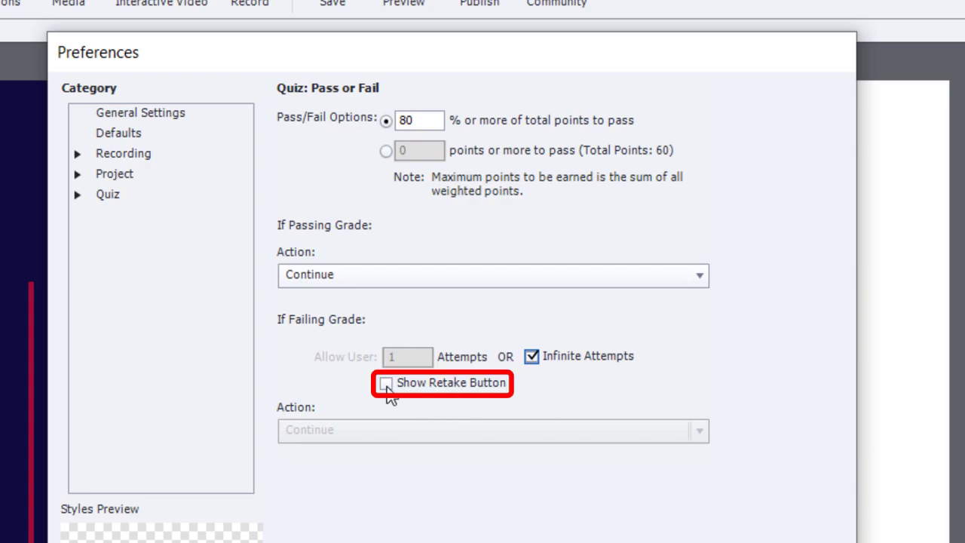
click(388, 383)
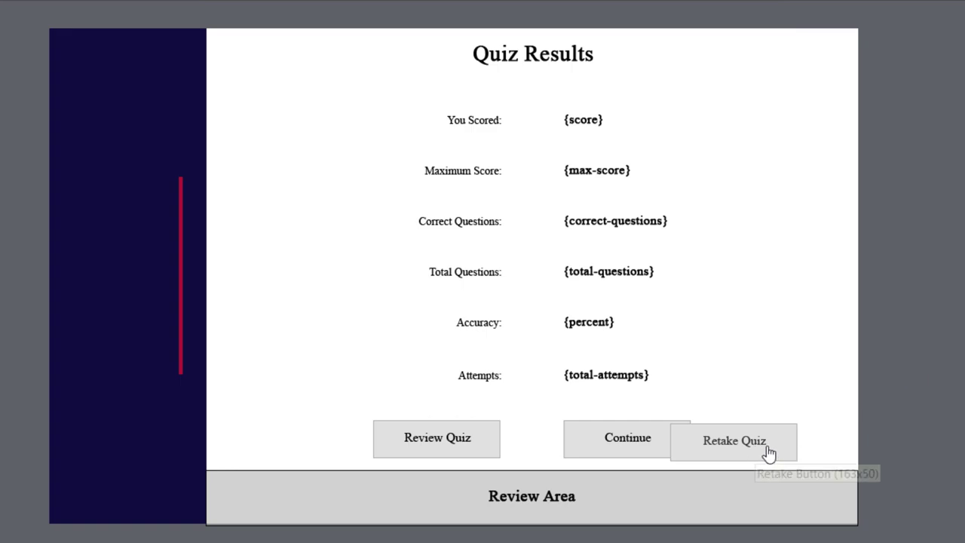
mouse_move(413, 440)
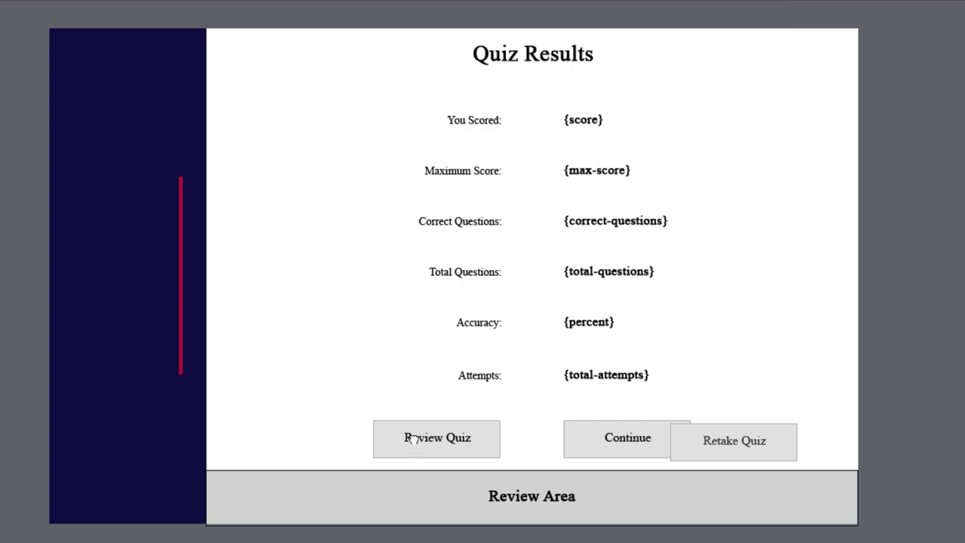
Arrange Review Quiz left, Retake Quiz centre and Continue right on the Quiz Results slide
click(437, 437)
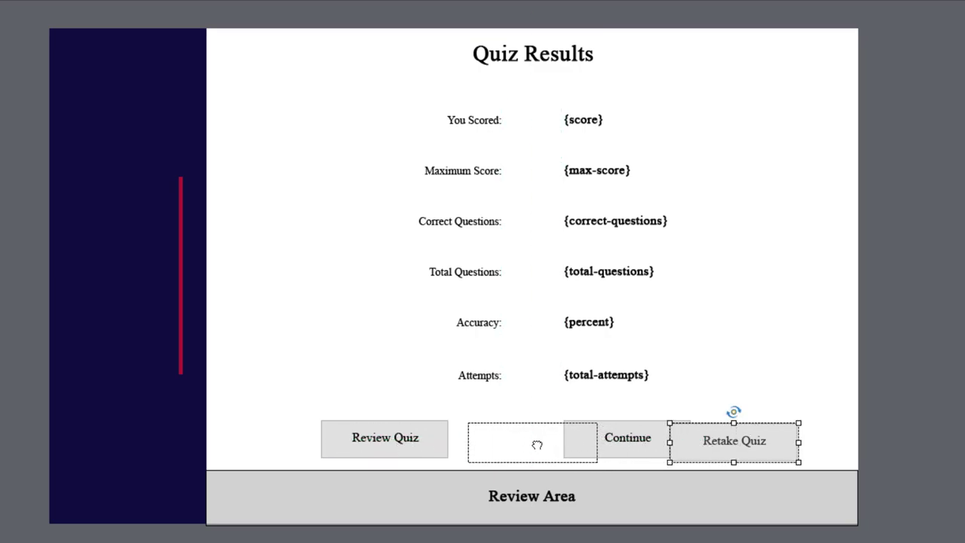
drag(732, 440, 534, 437)
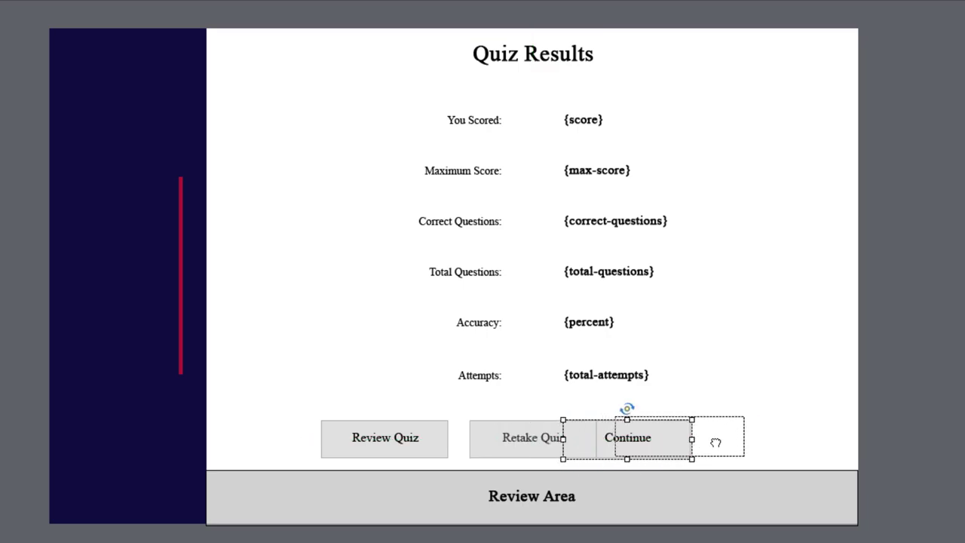
drag(650, 438, 684, 437)
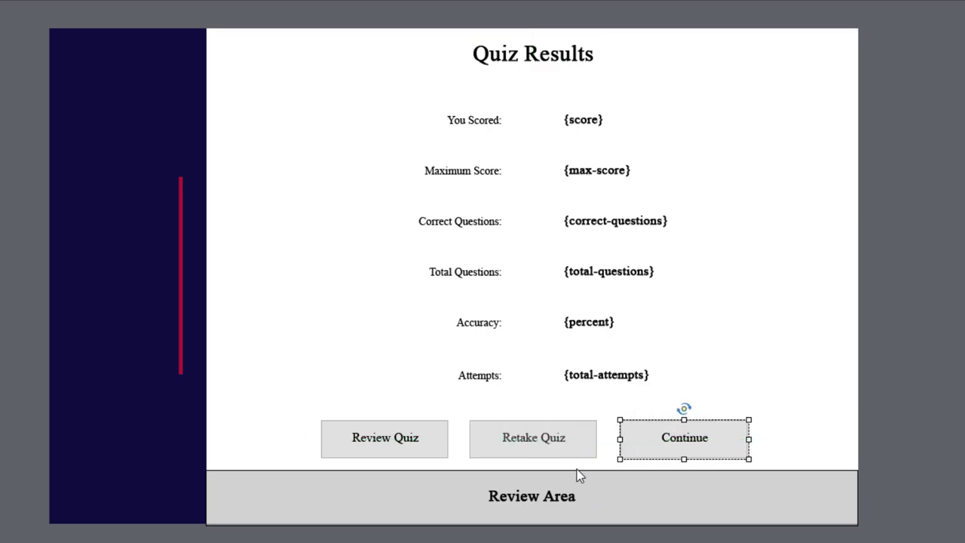
mouse_move(539, 450)
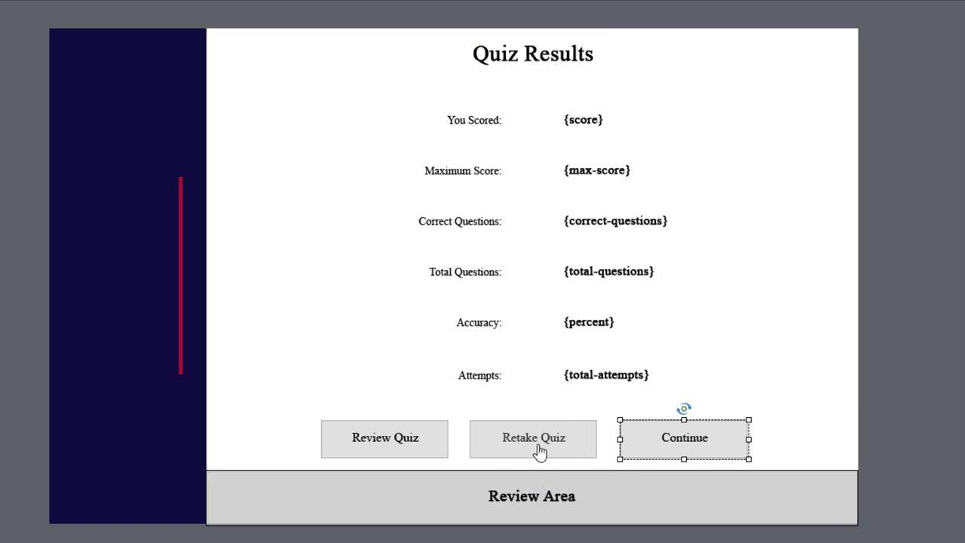
click(532, 439)
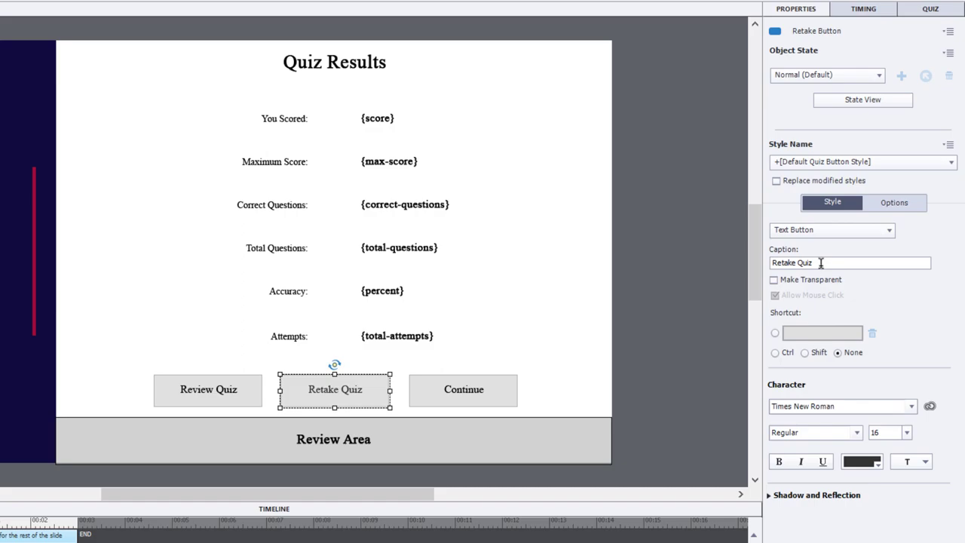
mouse_move(765, 329)
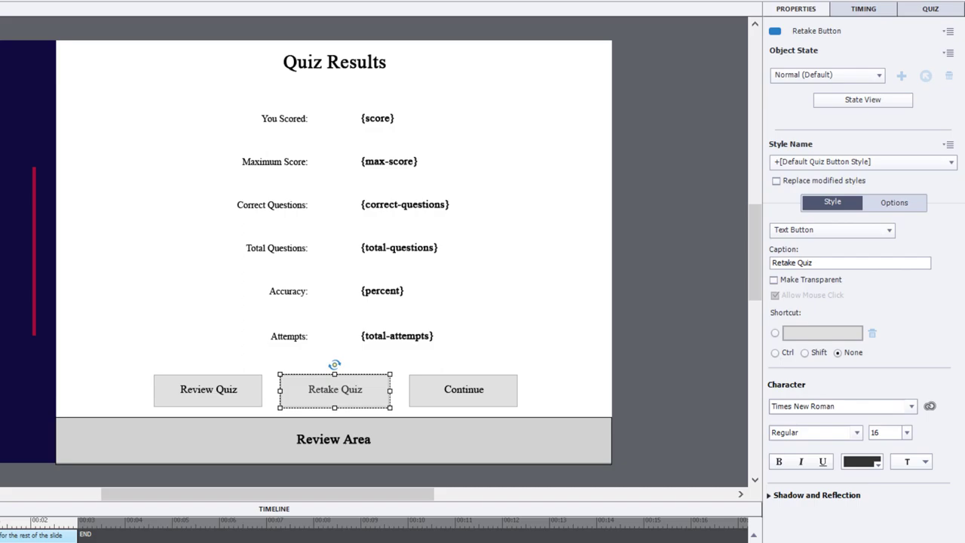
mouse_move(608, 389)
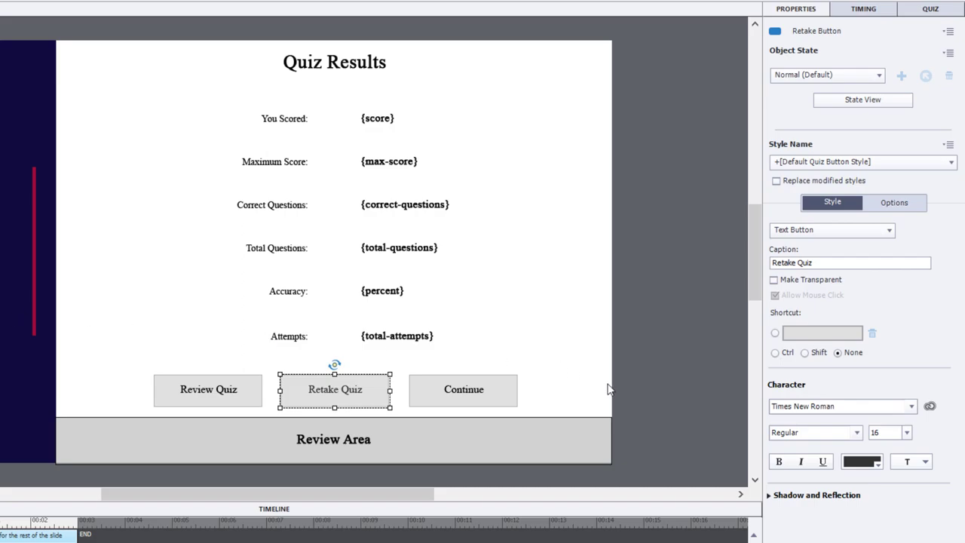
mouse_move(339, 415)
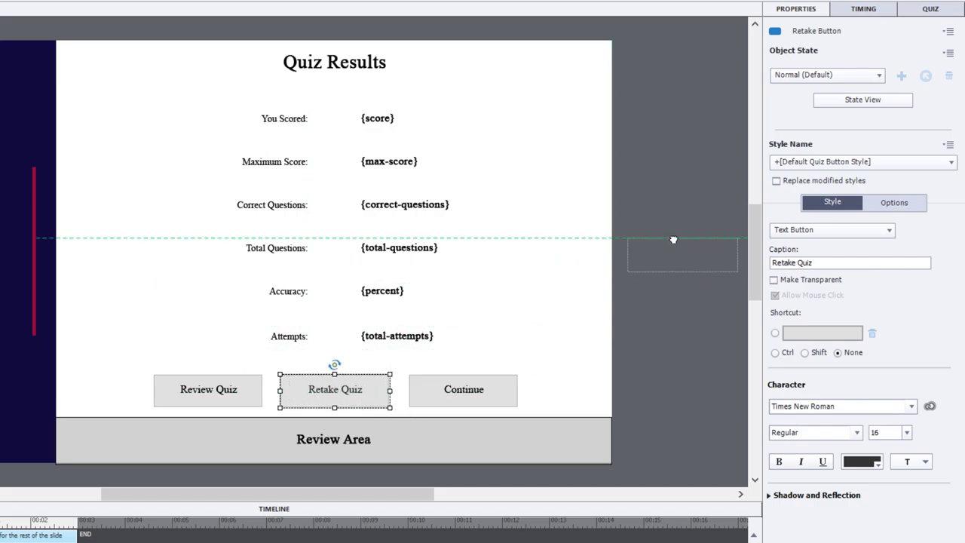
Drag the Retake Quiz button off the stage to the right of the slide
drag(335, 389, 681, 133)
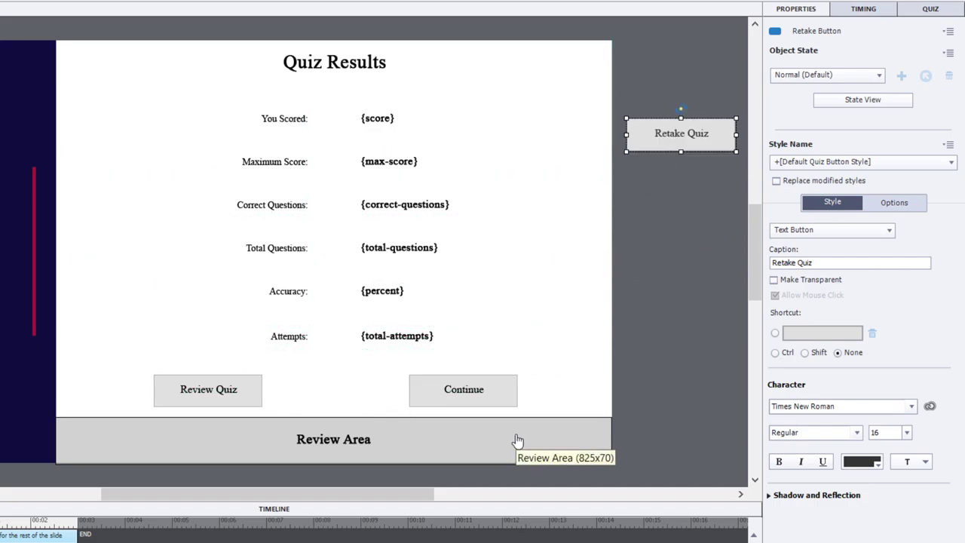
click(168, 42)
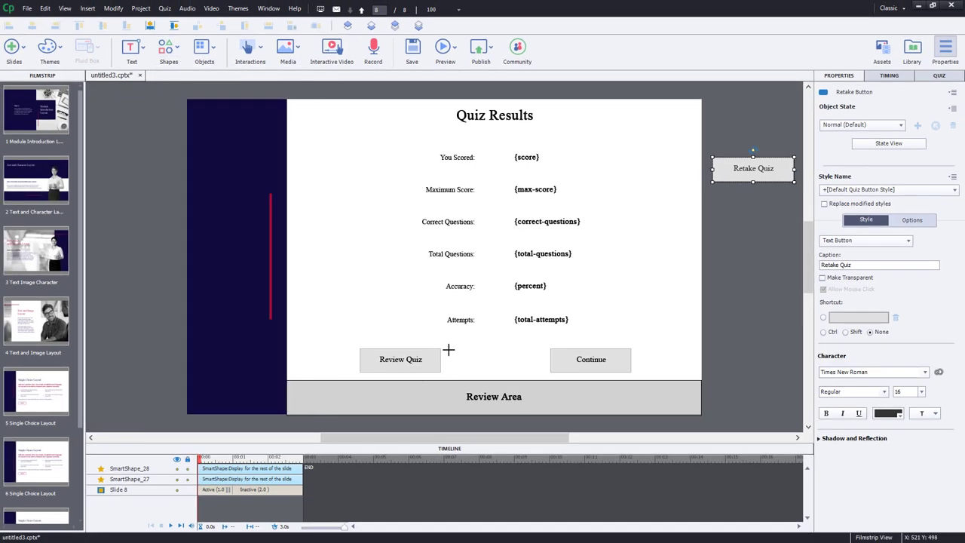
Draw a grey-filled rectangle Smart Shape in the gap and label it Retake Course
drag(449, 350, 535, 374)
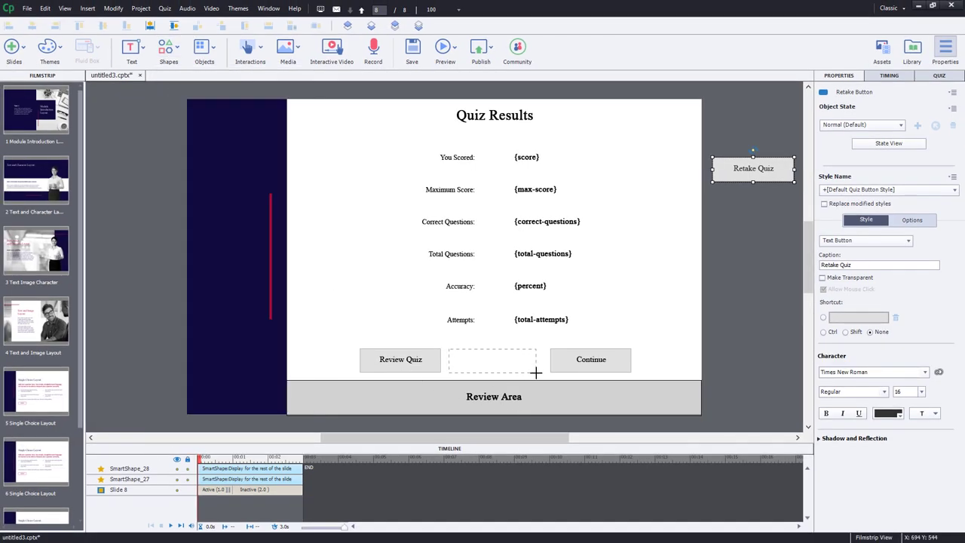
click(491, 360)
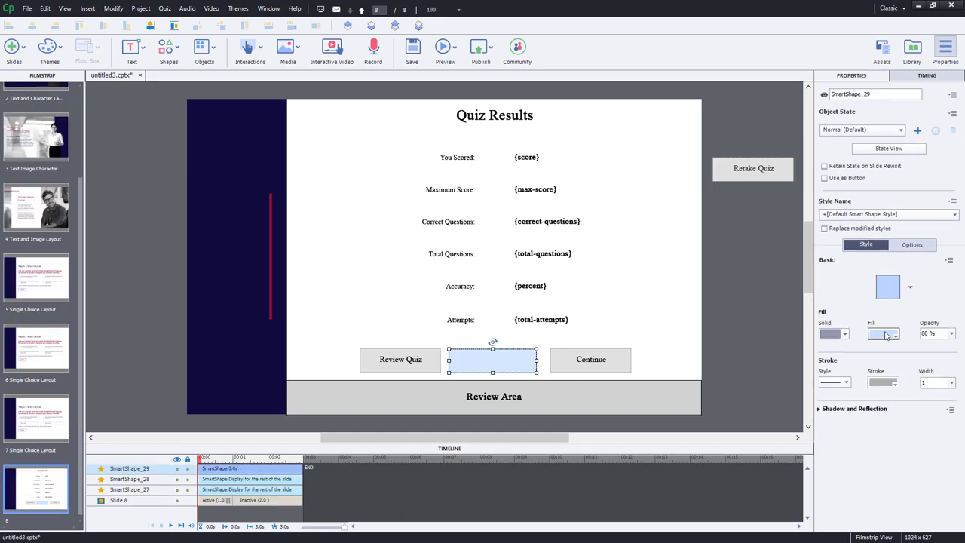
click(887, 331)
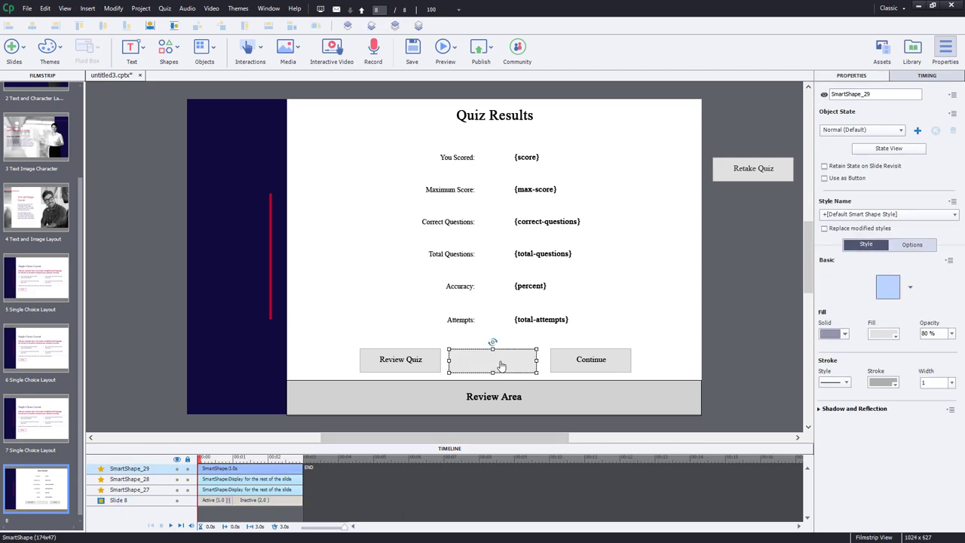
double_click(493, 363)
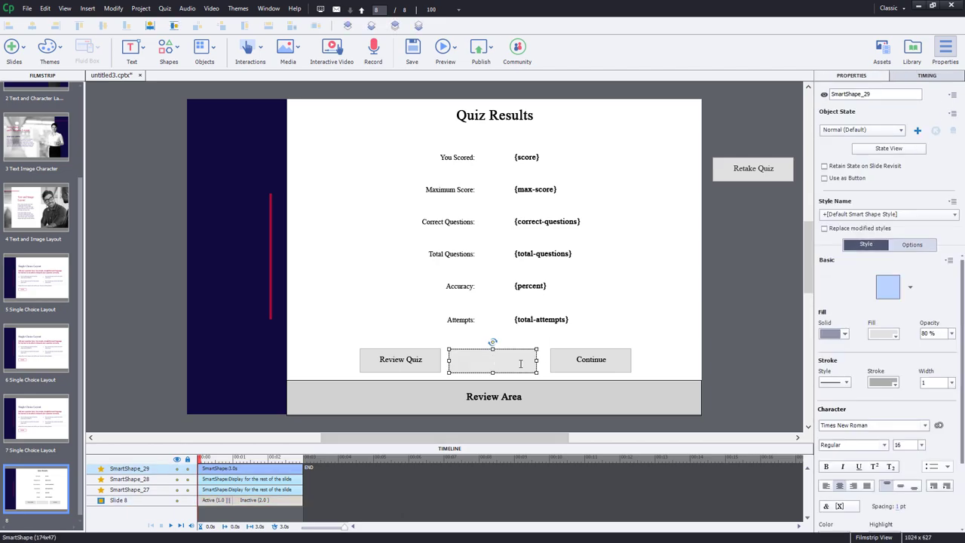
text(Retake Course)
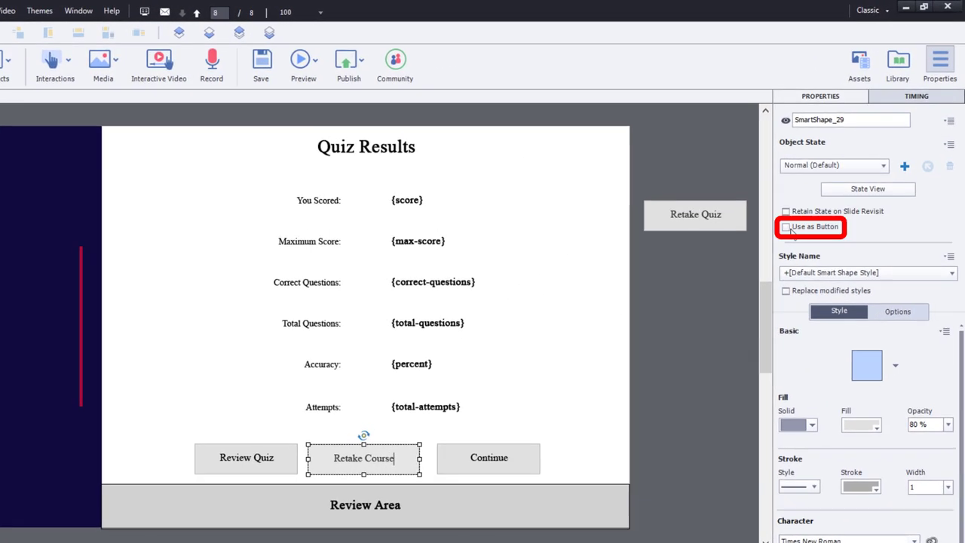
Set Use as Button on the shape with On Success set to Execute Advanced Actions
click(785, 226)
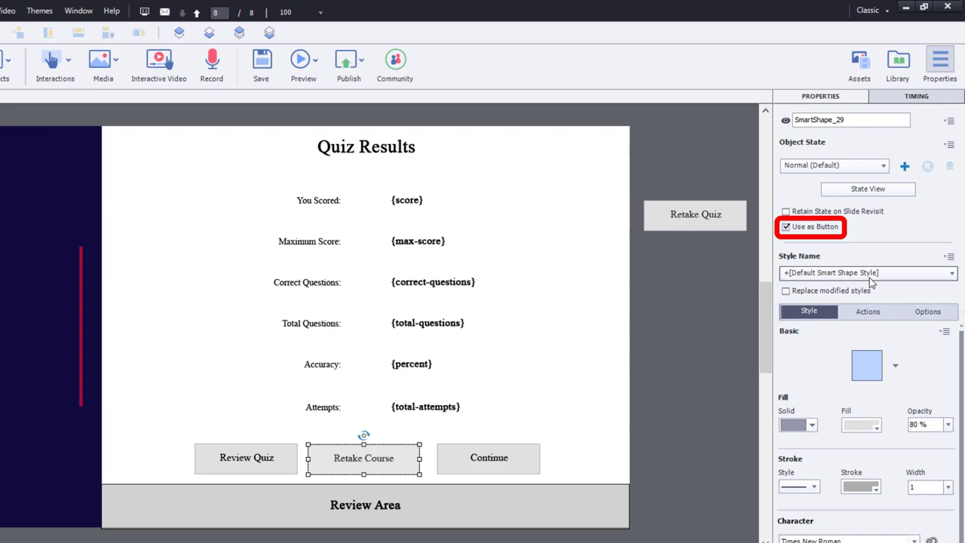
click(867, 310)
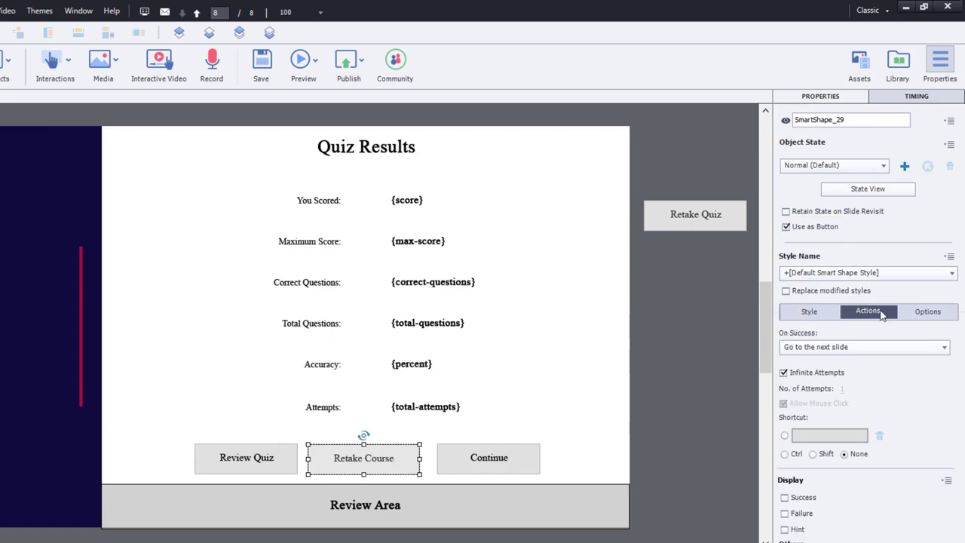
click(862, 347)
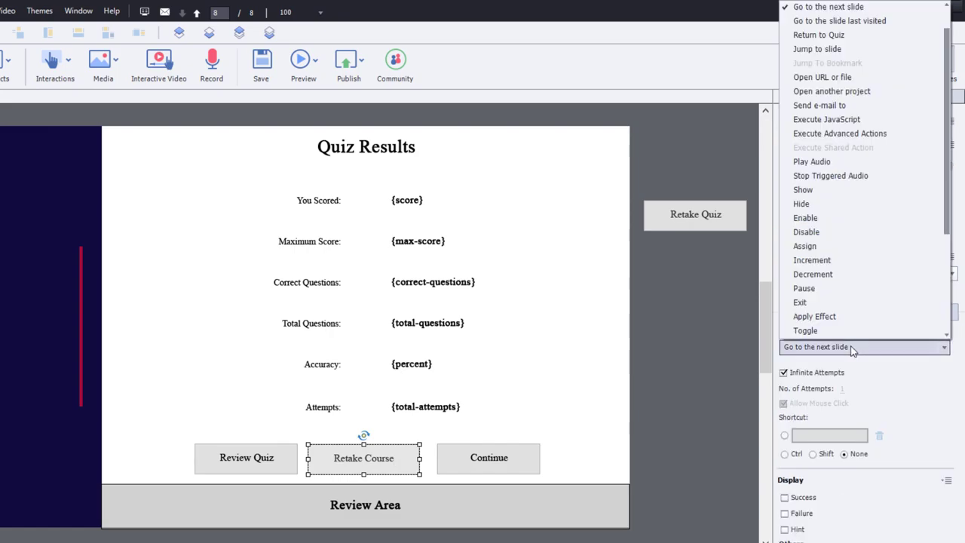
click(839, 133)
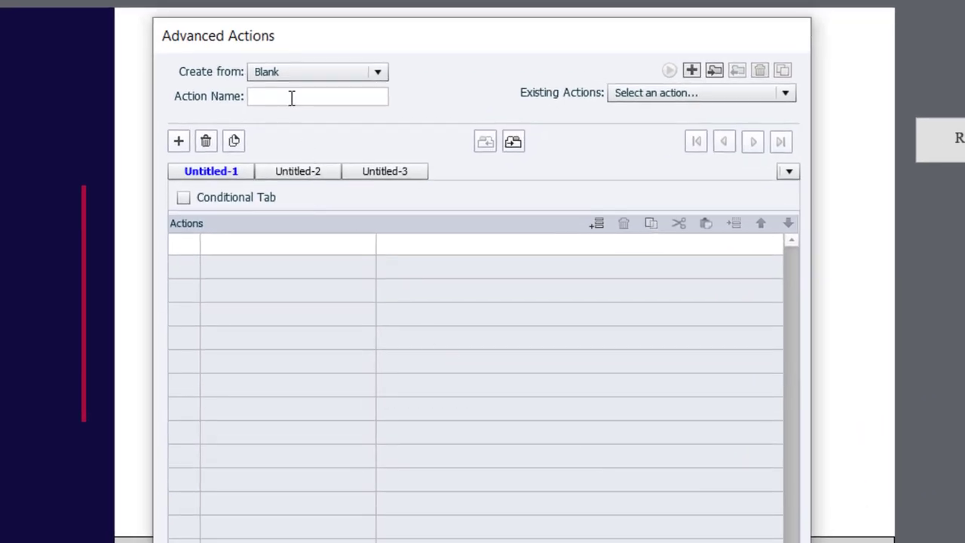
Name the new advanced action RetakeQuiz and start its first action row
text(RetakeQuiz)
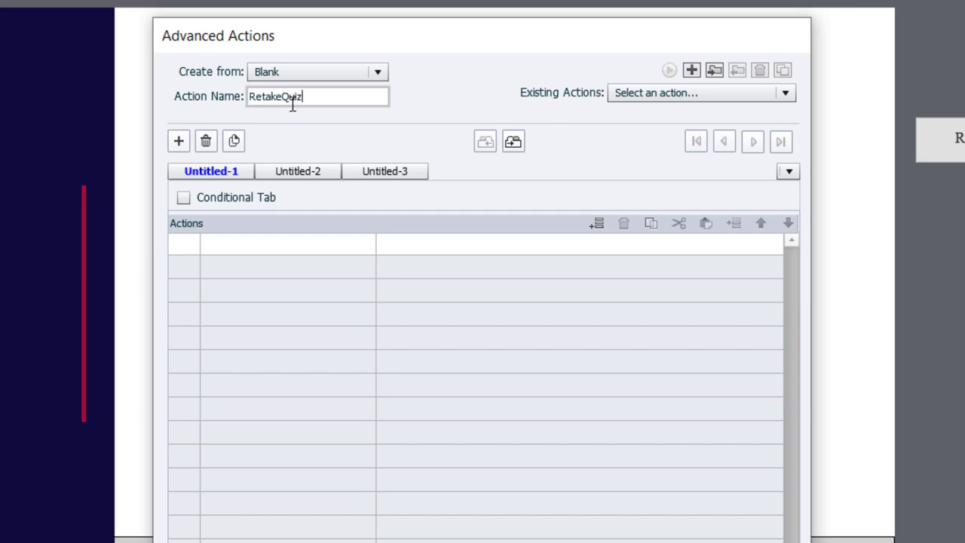
click(271, 243)
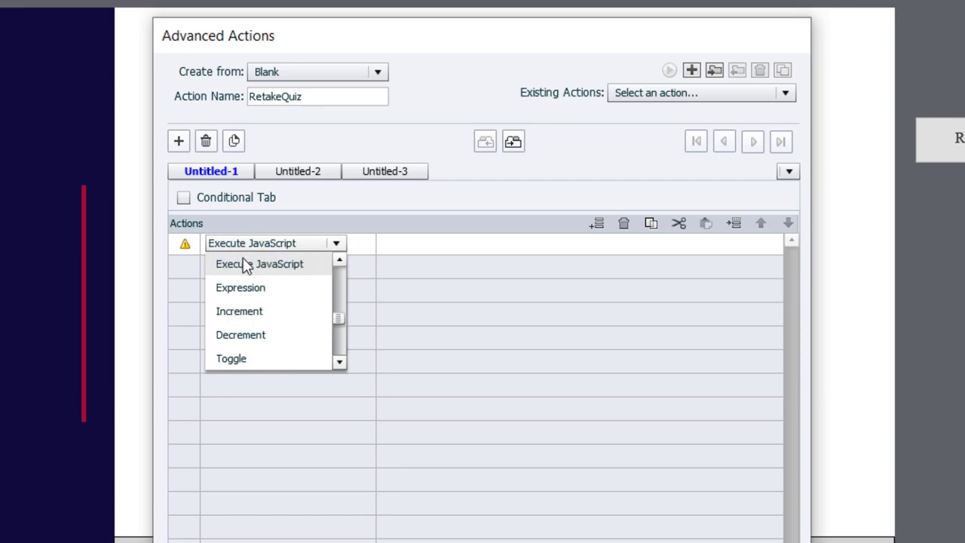
Set the first action to Execute JavaScript running cp.resetQuizData()
click(260, 263)
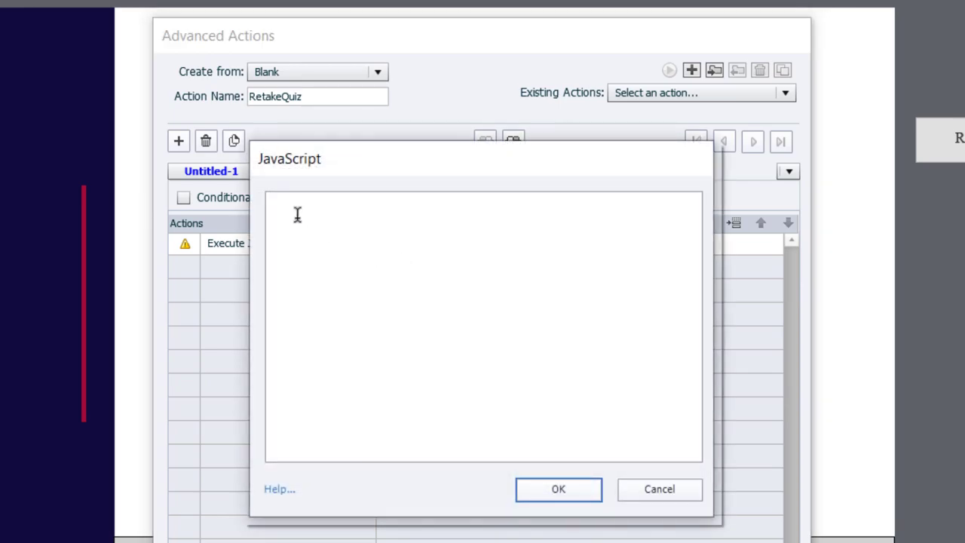
text(cp)
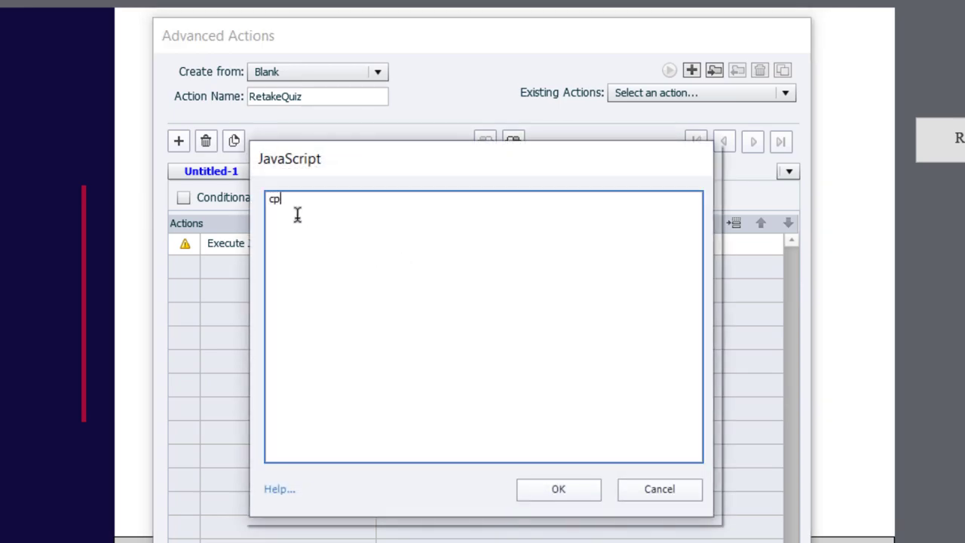
text(.re)
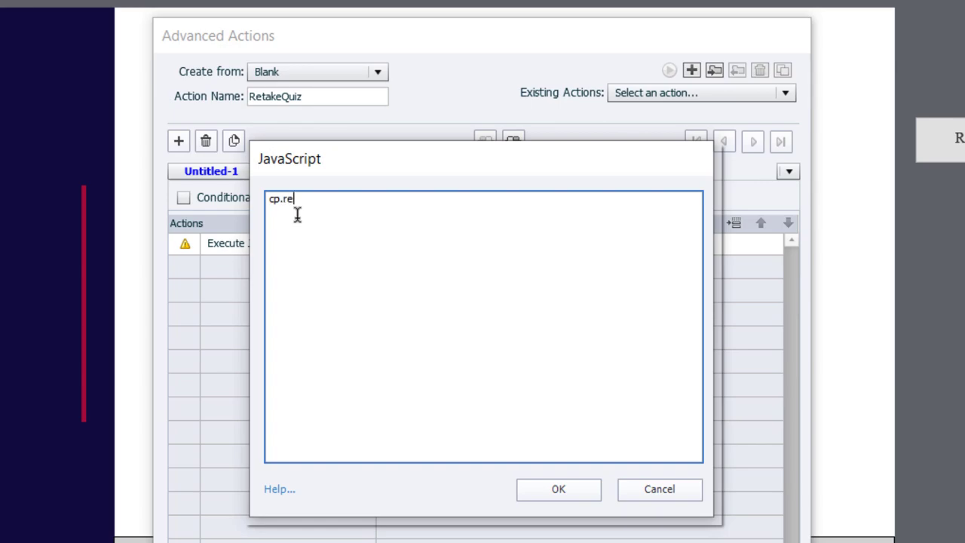
text(setQu)
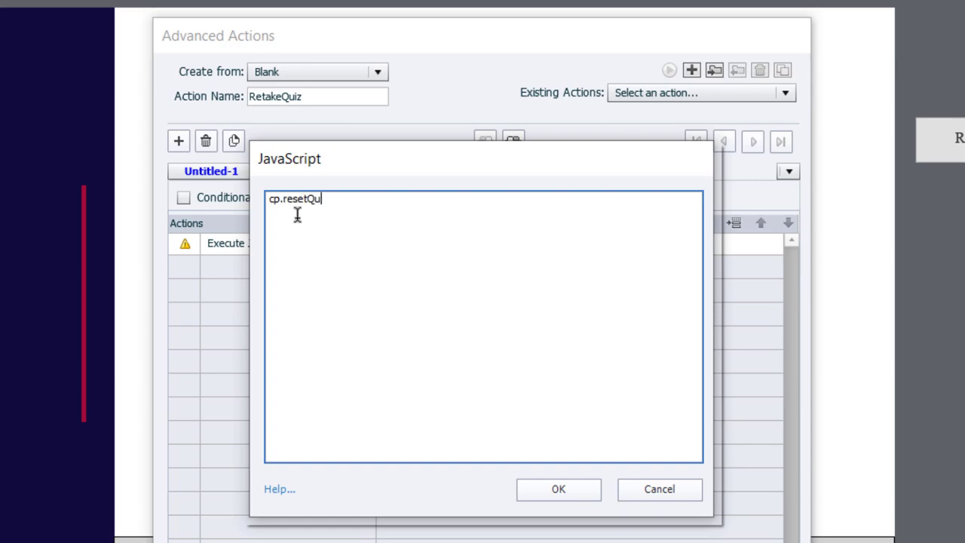
text(izData)
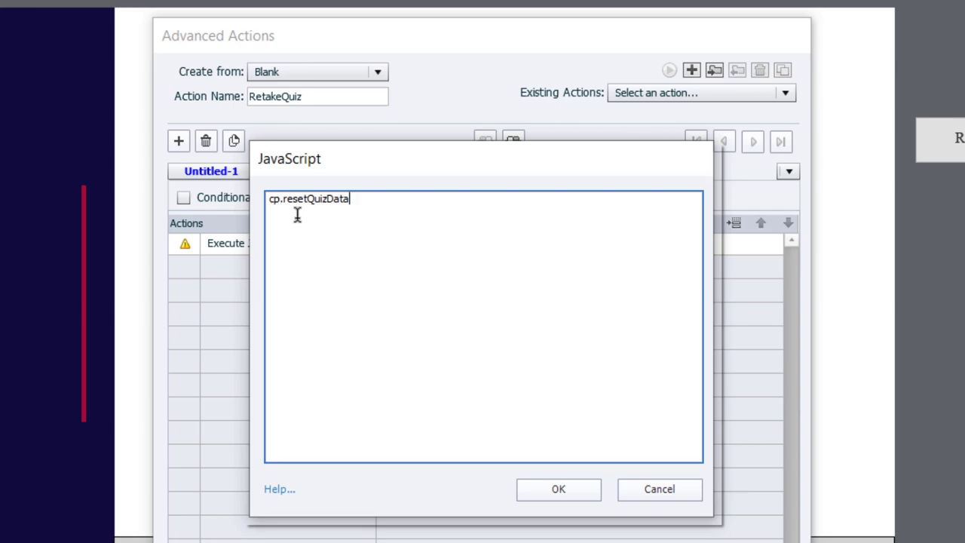
text(())
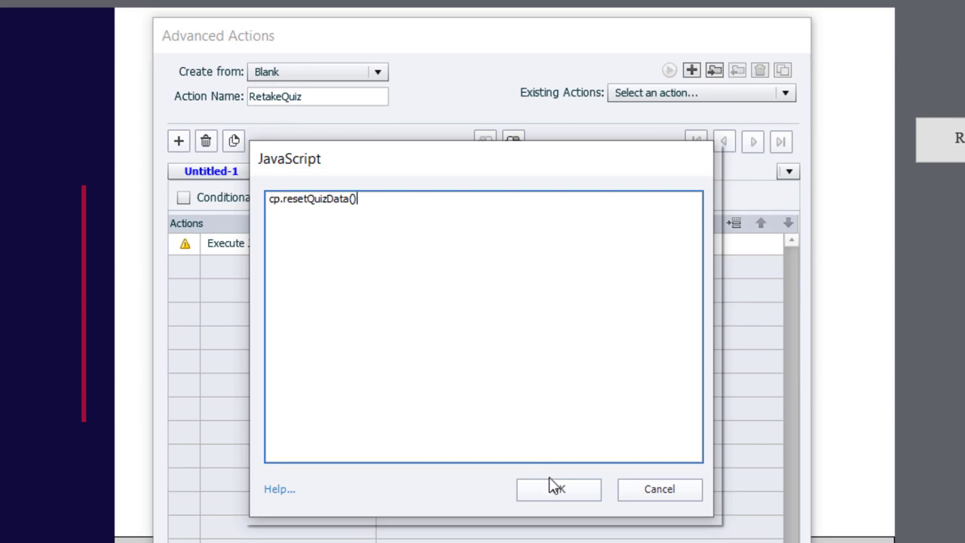
click(577, 489)
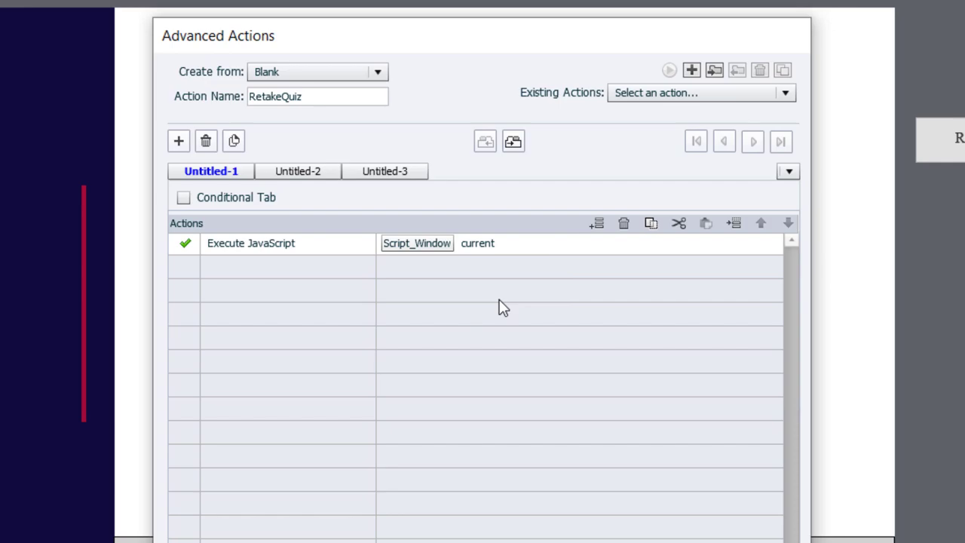
mouse_move(232, 271)
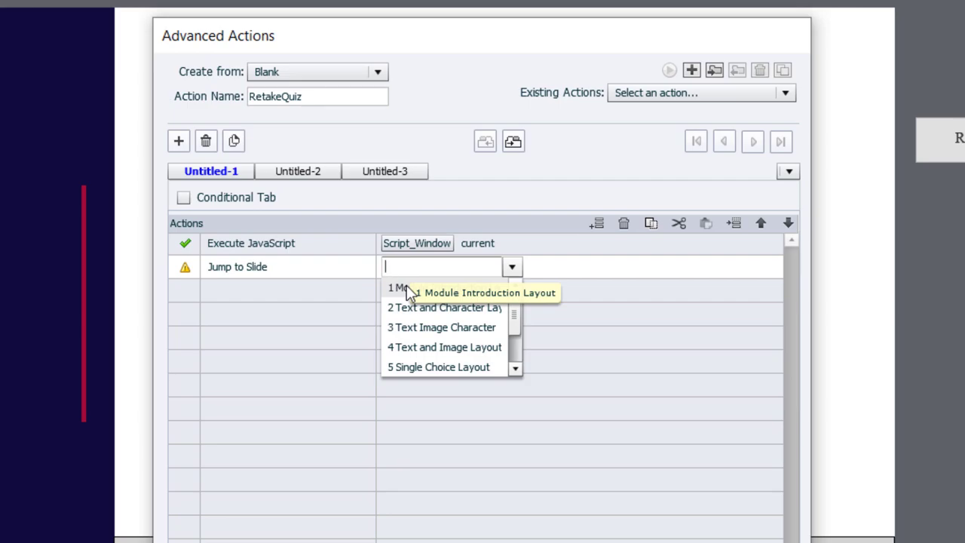
Add a Jump to Slide 1 Module Introduction Layout action and save RetakeQuiz
click(400, 288)
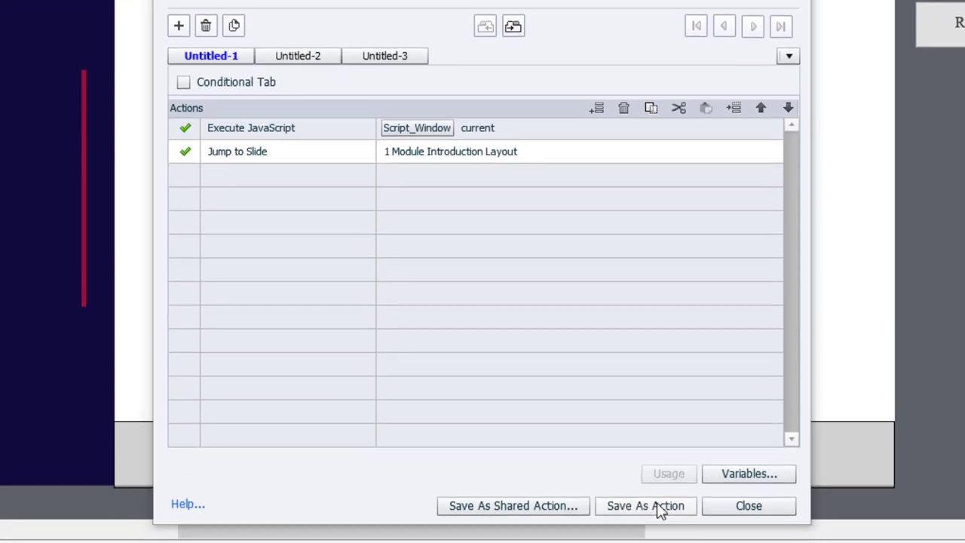
click(645, 505)
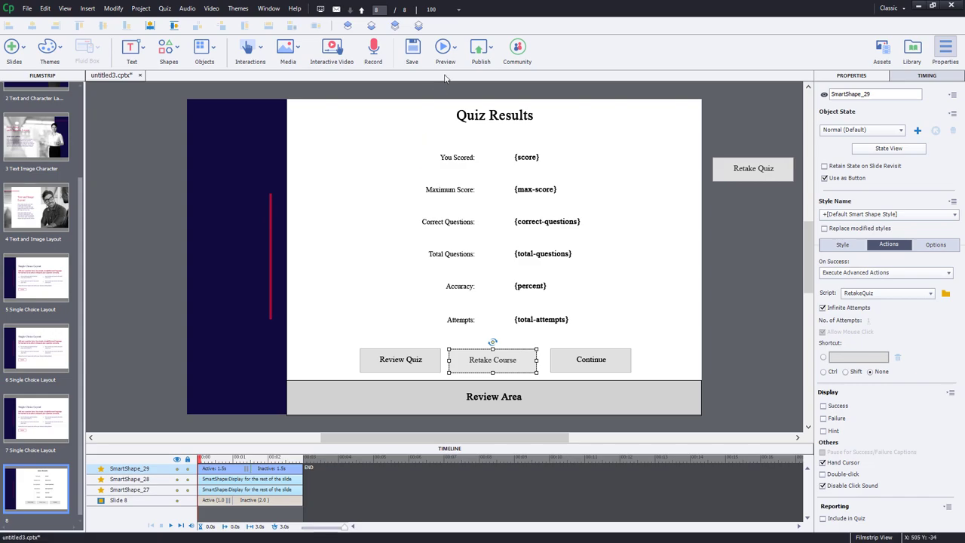
Preview the project and advance to the Single Choice Layout question slide
click(439, 47)
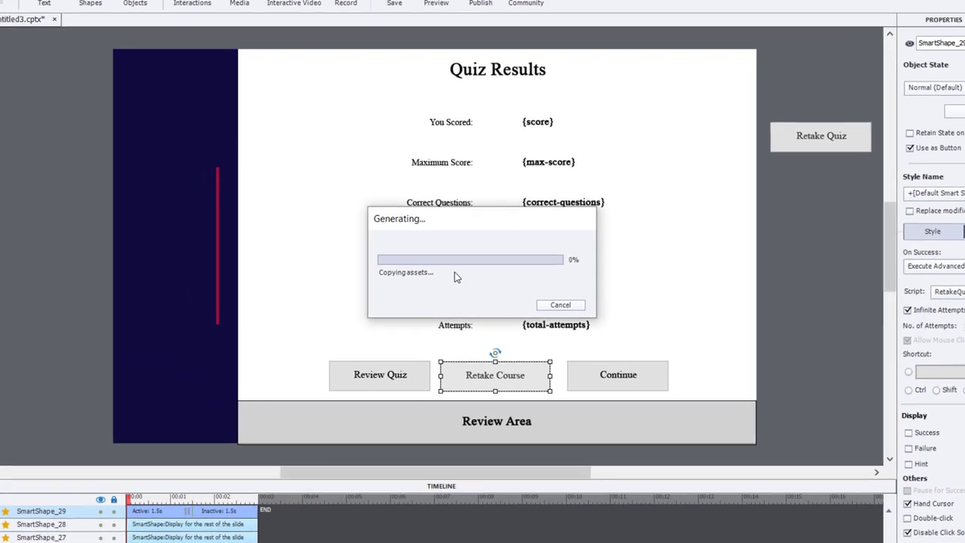
click(437, 3)
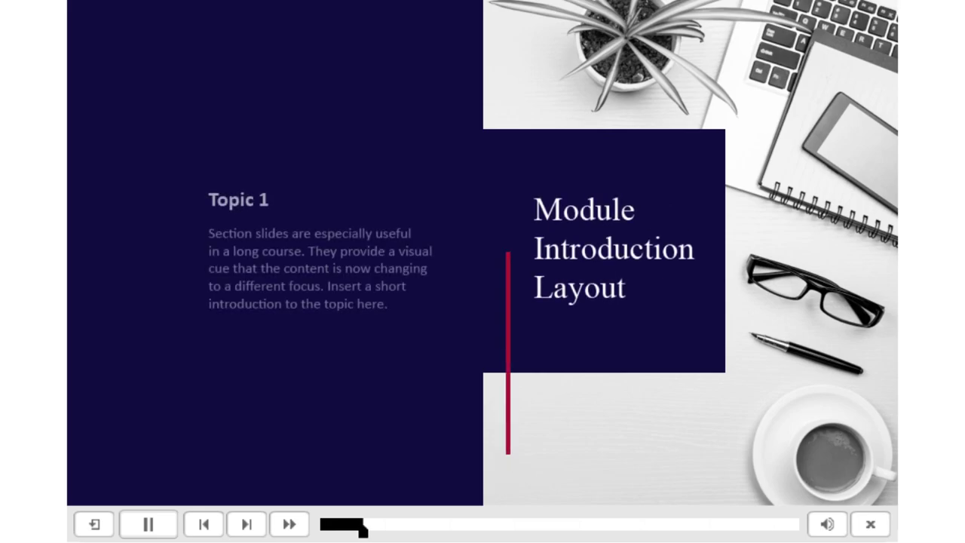
click(246, 523)
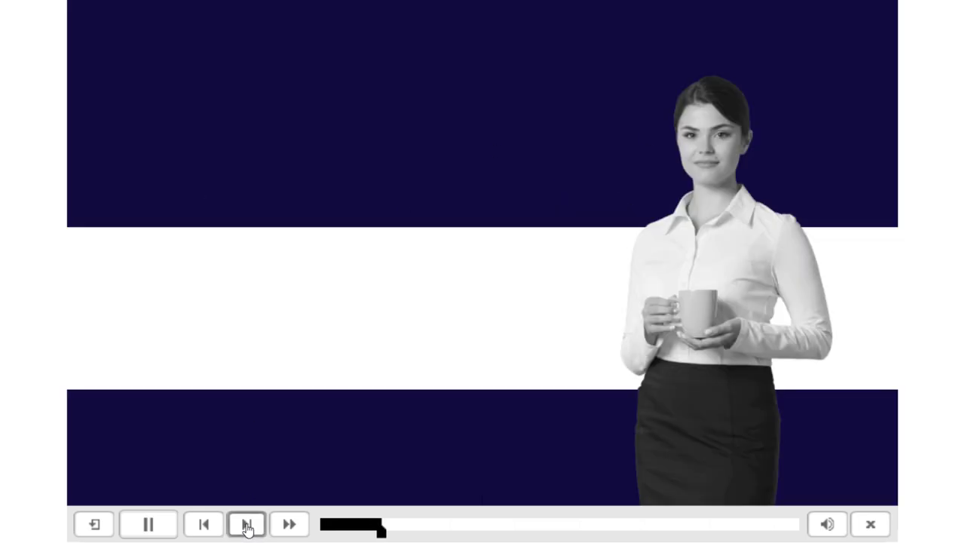
click(244, 524)
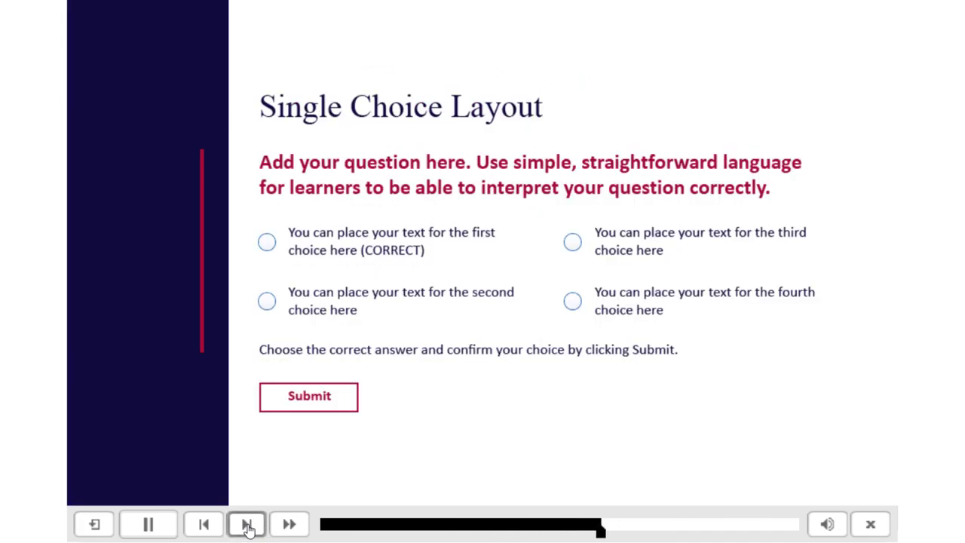
Answer the question wrong, reach Quiz Results and use Retake Course to return to slide 1
click(265, 301)
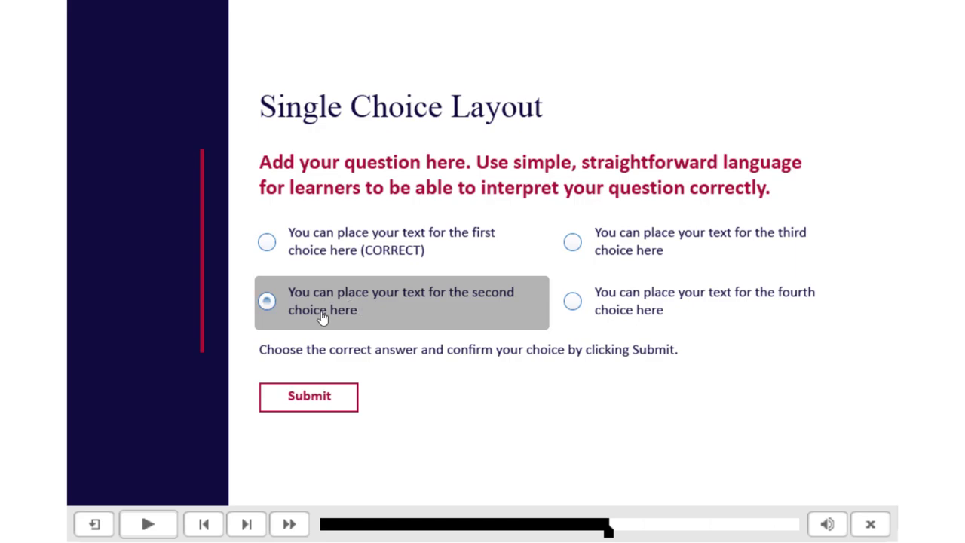
click(308, 397)
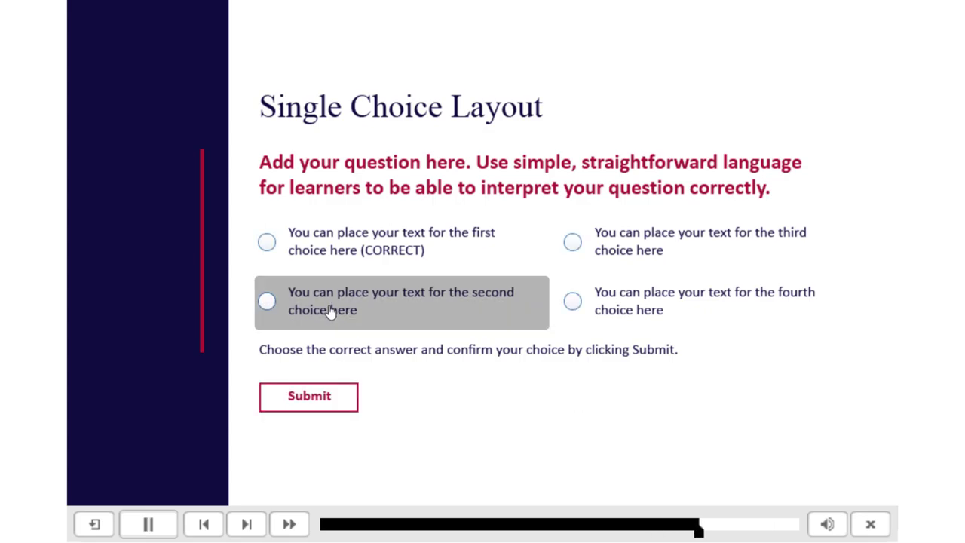
click(307, 396)
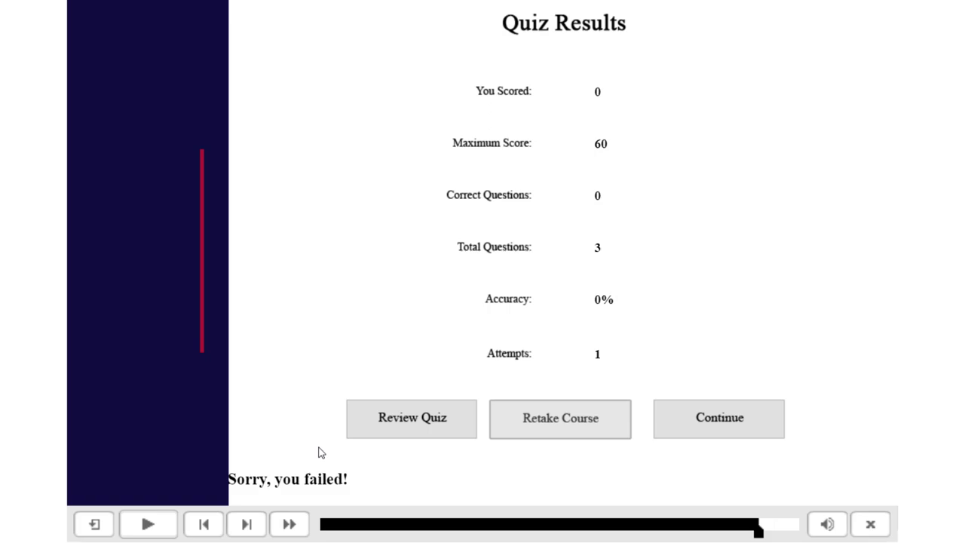
mouse_move(449, 292)
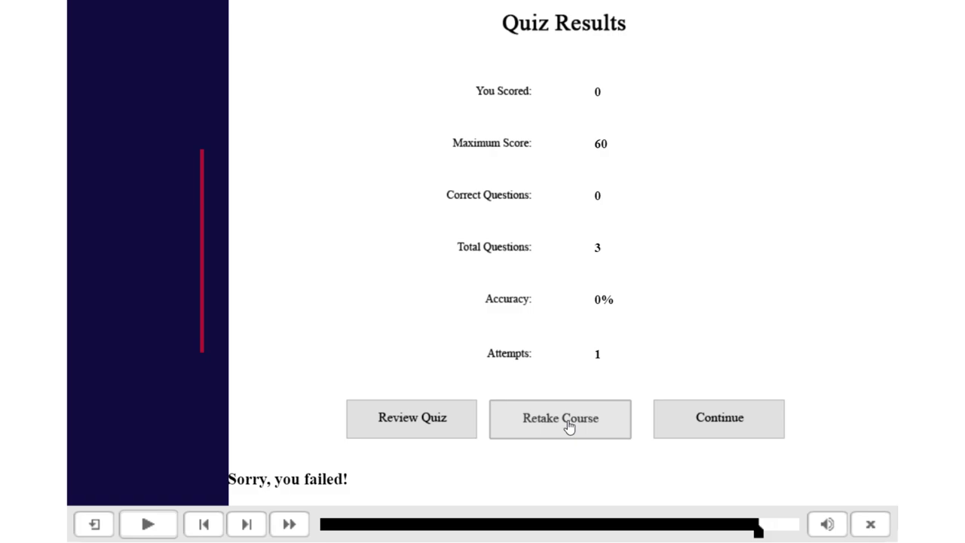
click(559, 419)
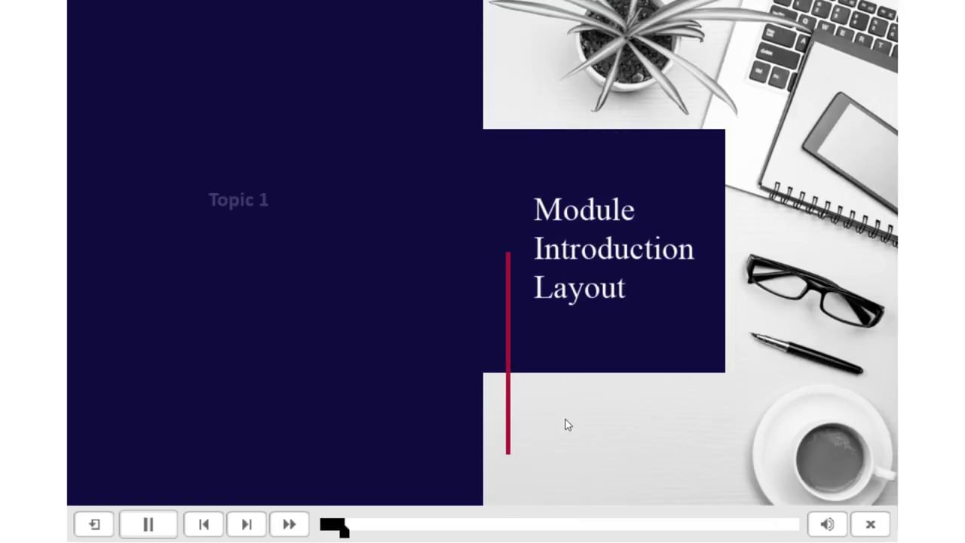
click(150, 521)
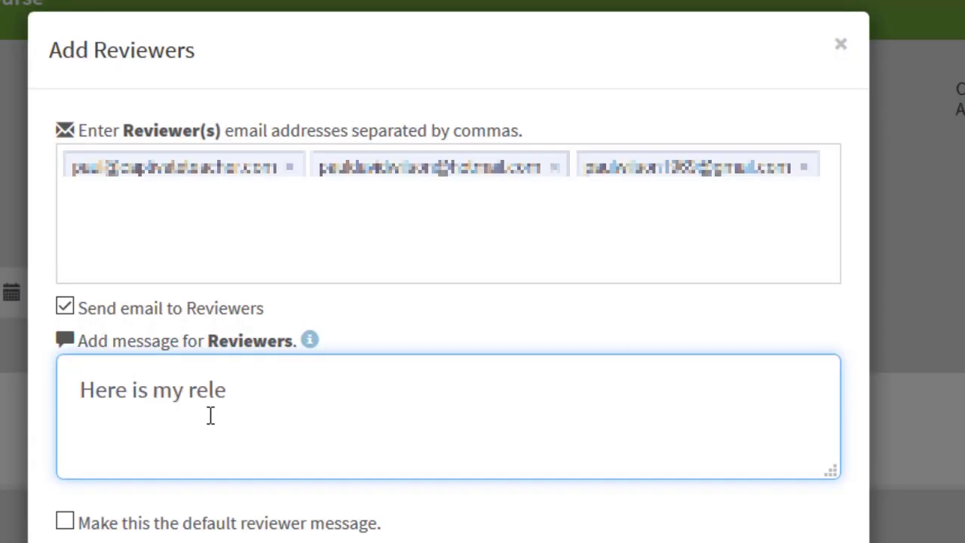
Send reviewers the release-candidate review message and save the audio comment about the hard-to-understand voice
text(ase candidate for the eLearning course, please review and provide your feedback.)
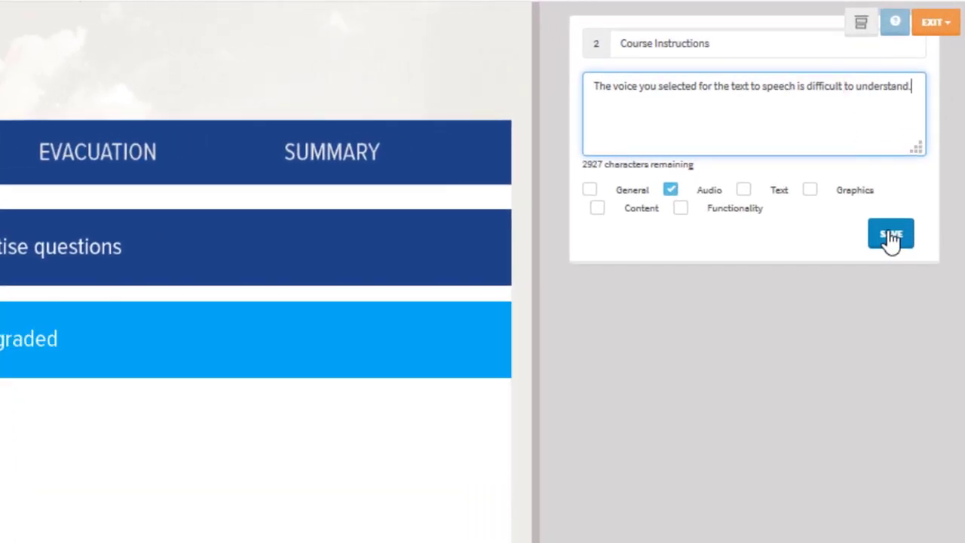
click(890, 233)
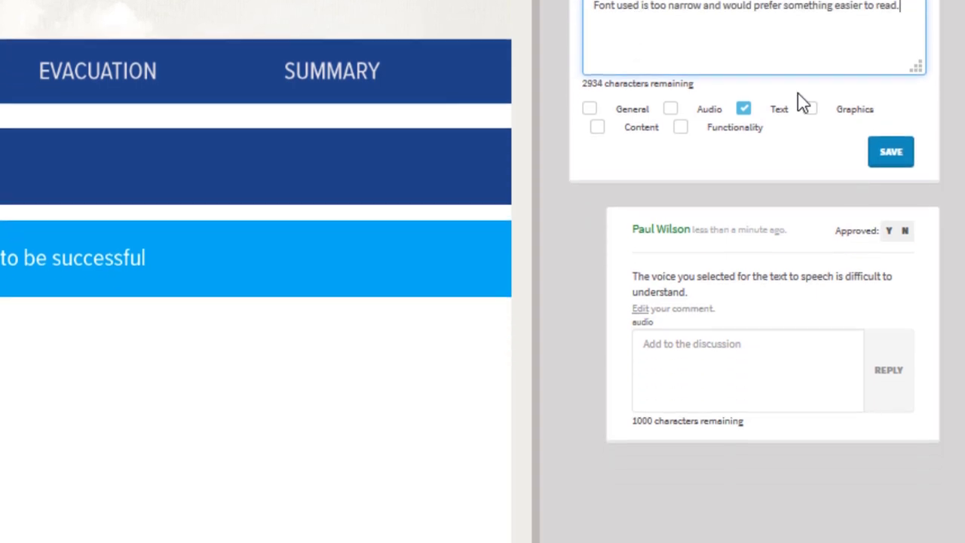